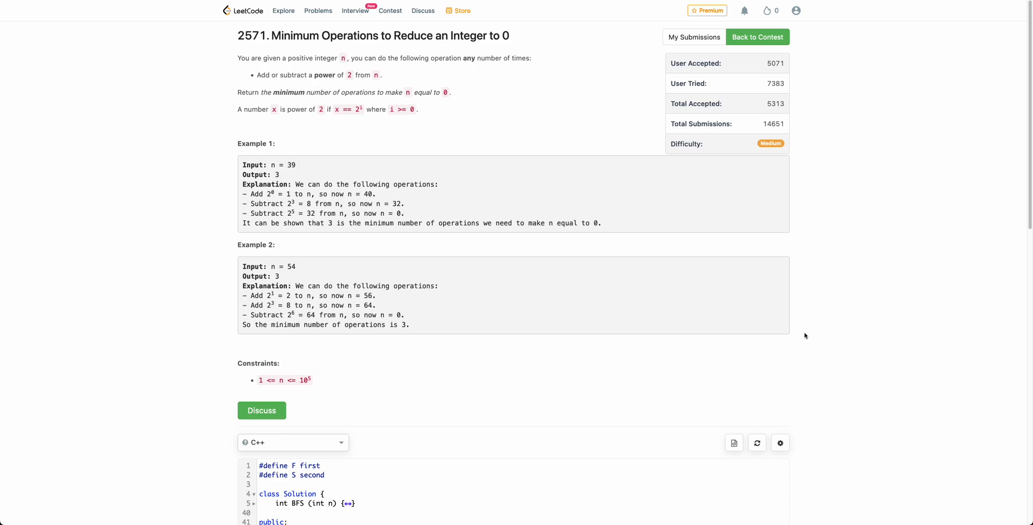
- Highlight 'a power of 2 from n' in the problem statement, then clear it
double_click(288, 58)
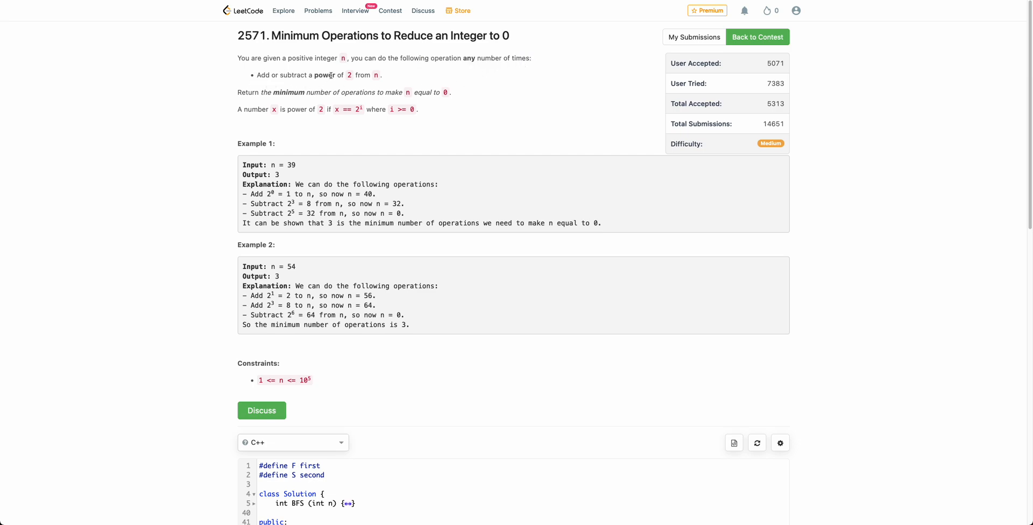
left_click_drag(310, 74, 381, 74)
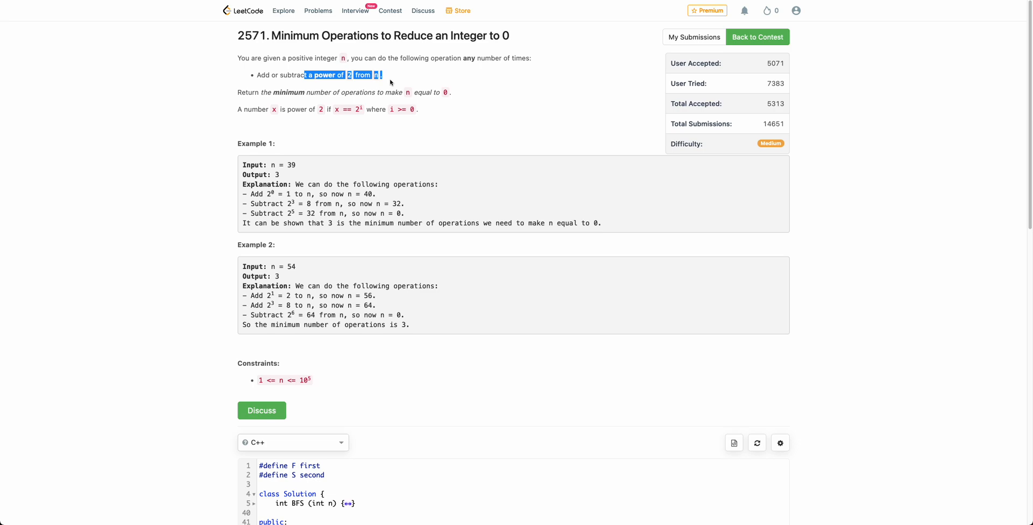
left_click(405, 92)
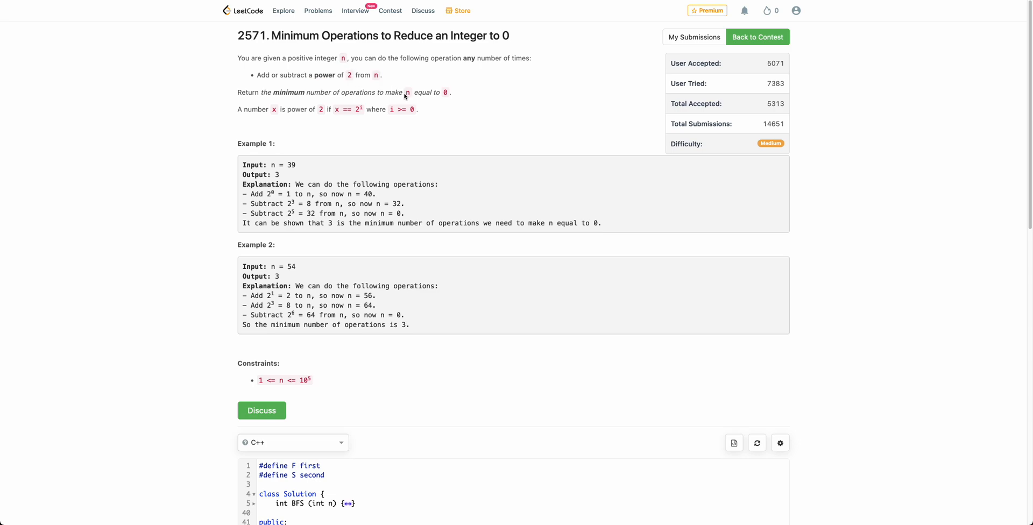
double_click(446, 92)
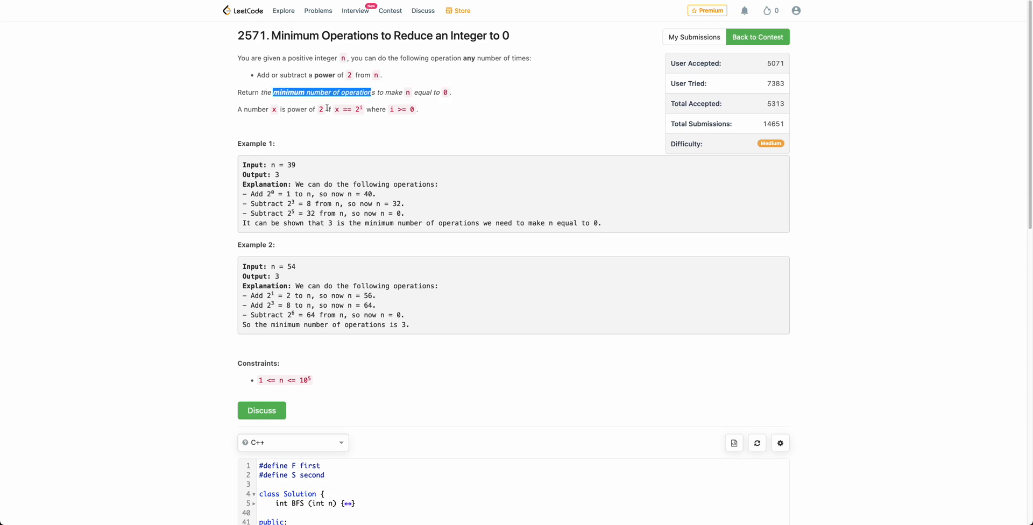
mouse_move(400, 103)
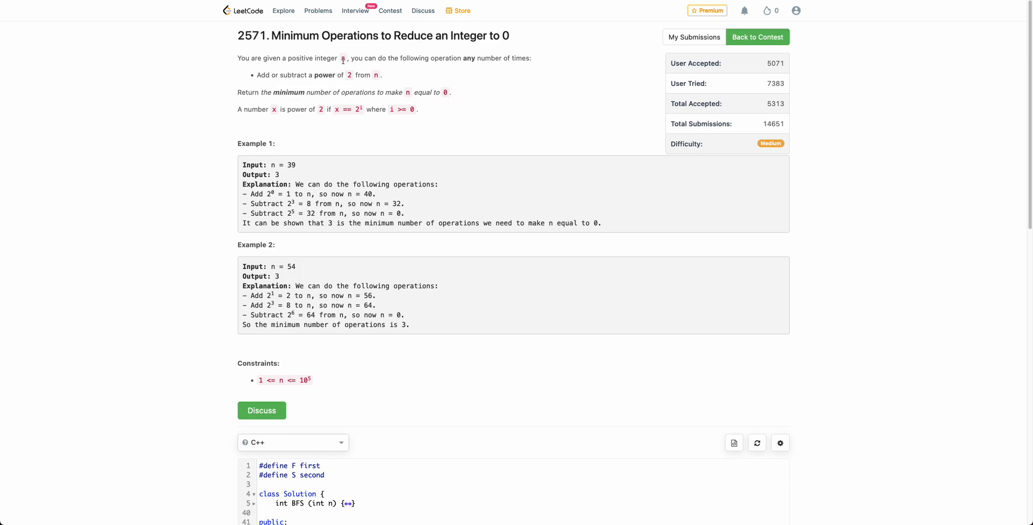
- Highlight the add-or-subtract rule, emphasising the word 'subtract'
left_click_drag(255, 75, 381, 74)
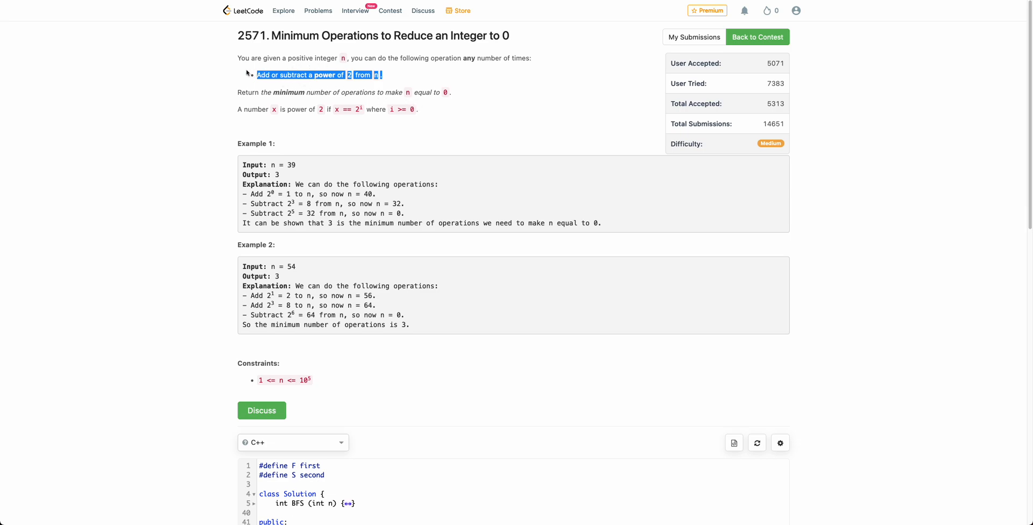
mouse_move(243, 68)
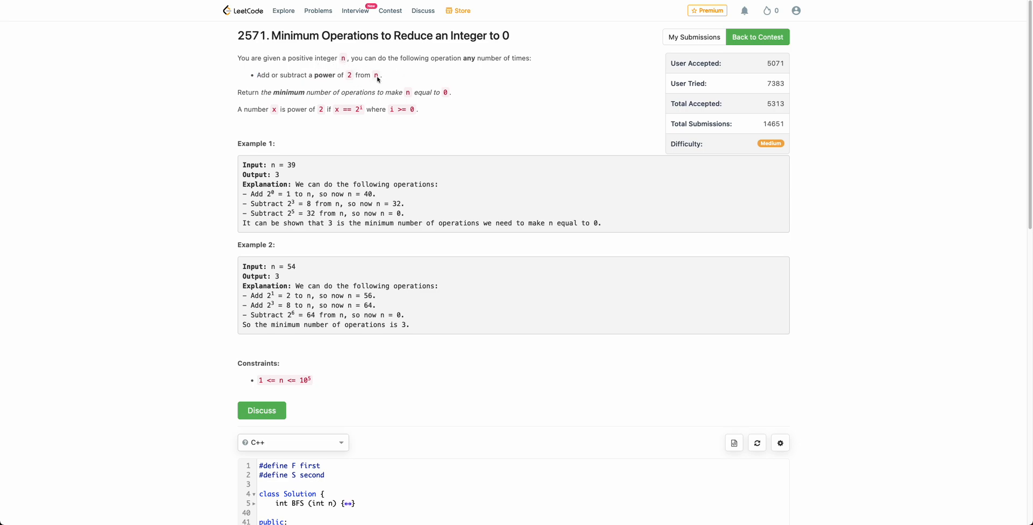
left_click_drag(258, 74, 381, 74)
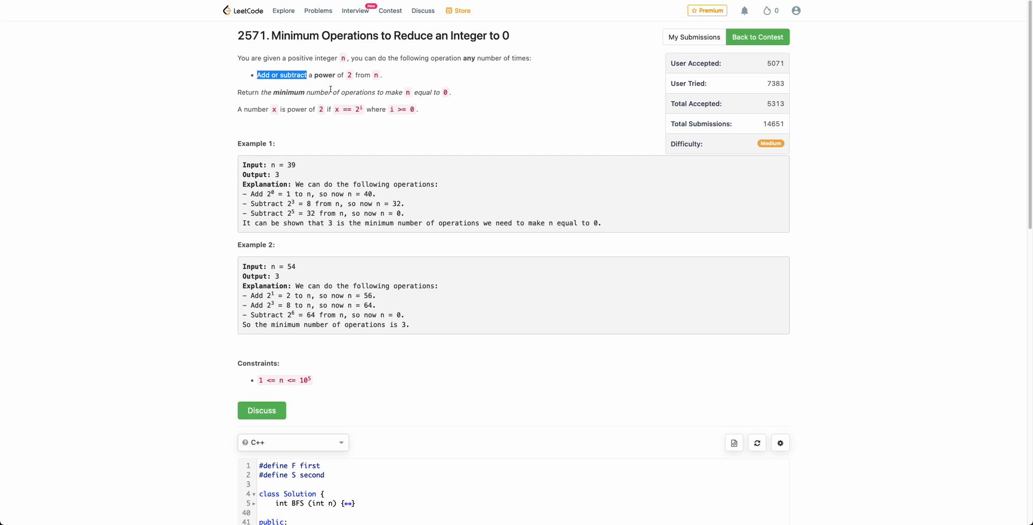
mouse_move(440, 100)
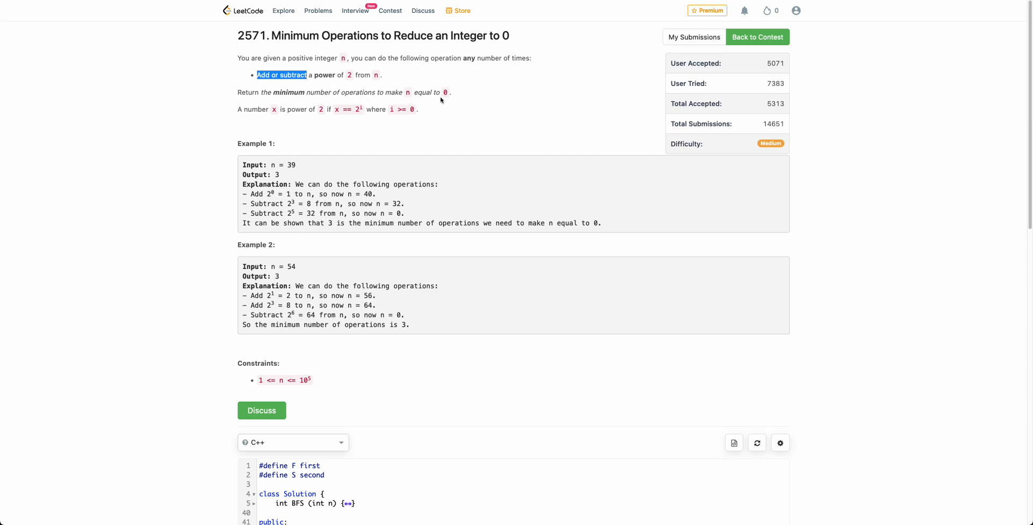
mouse_move(405, 98)
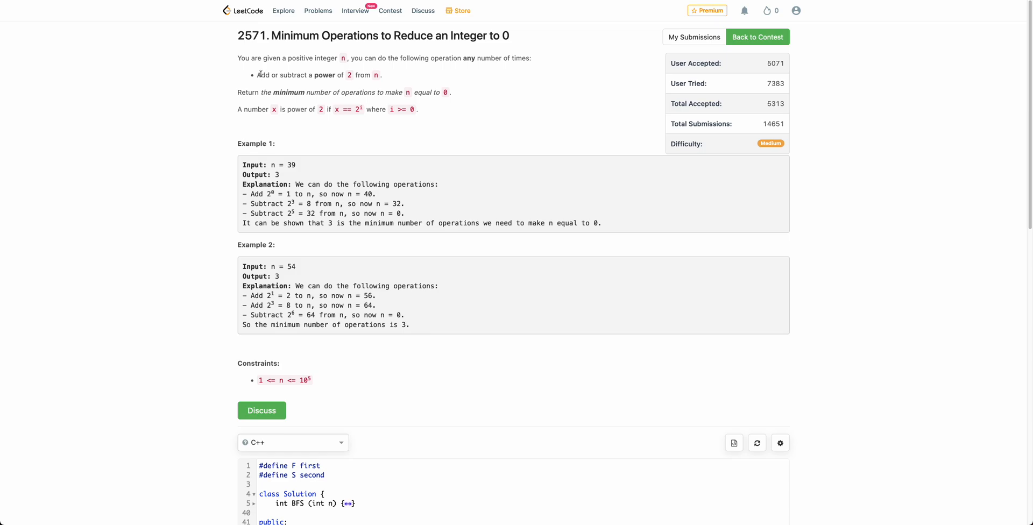
double_click(293, 74)
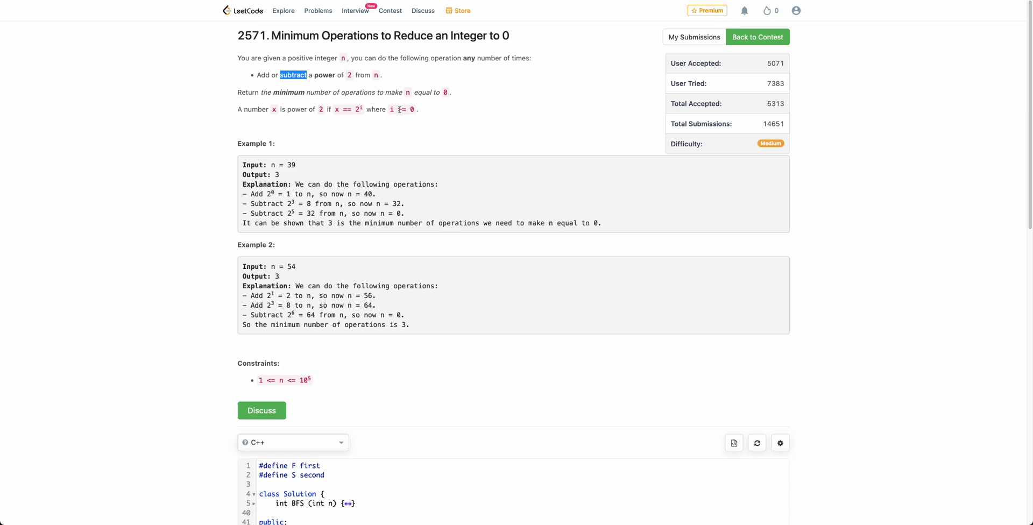
mouse_move(337, 88)
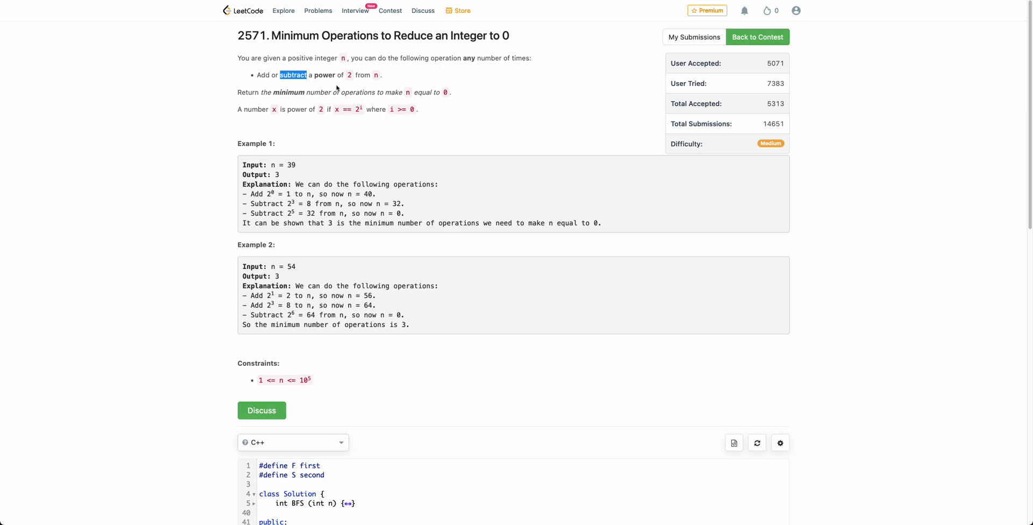
left_click_drag(278, 74, 378, 74)
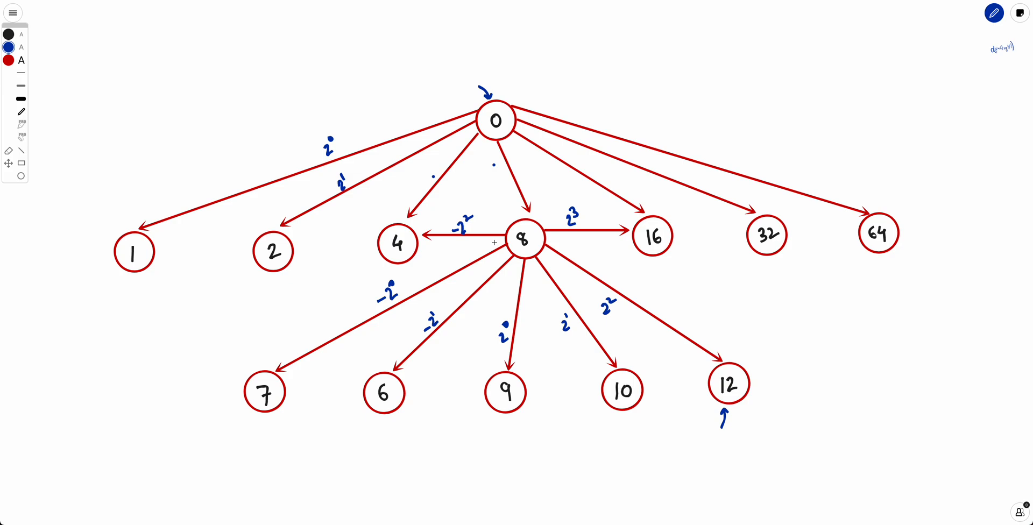
mouse_move(378, 324)
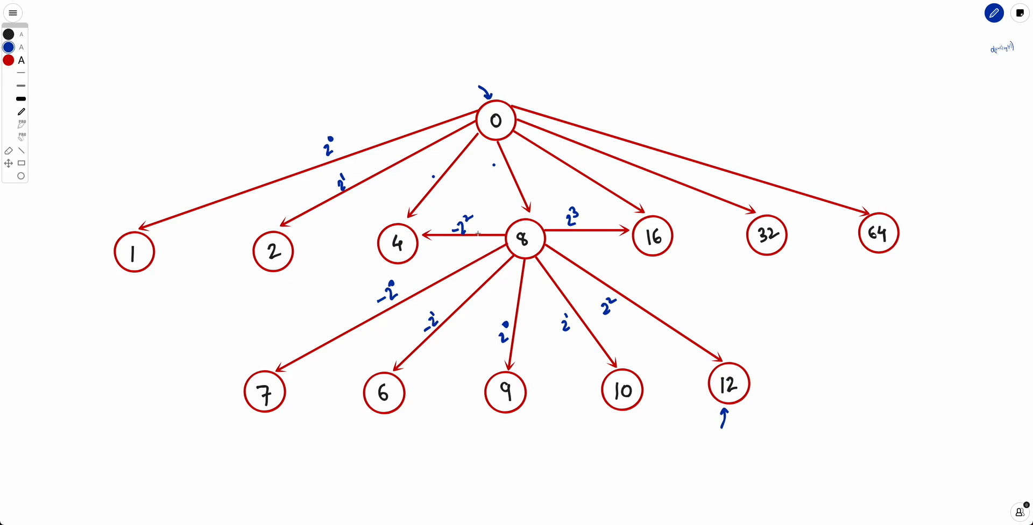
mouse_move(574, 83)
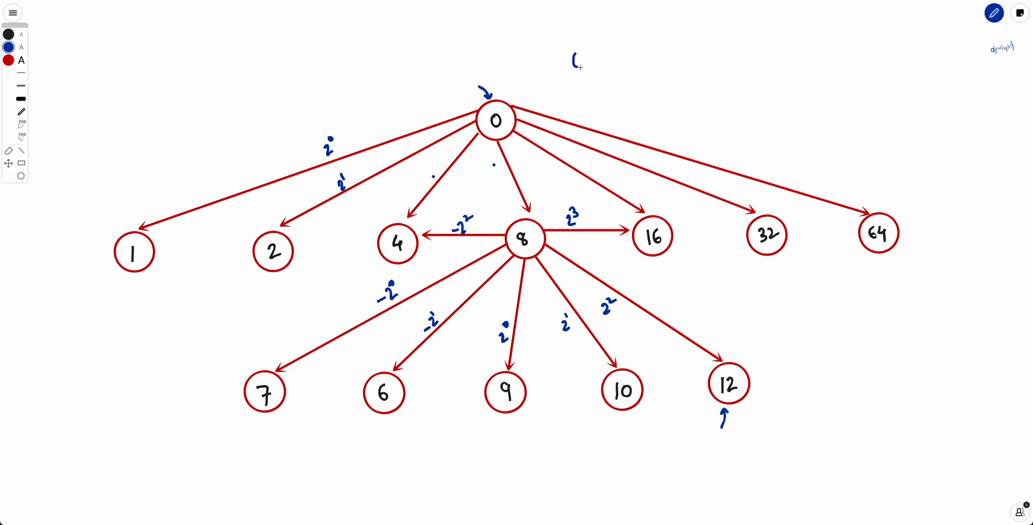
- Handwrite '(0-2^i)' above node 0 and underline the 0
left_click_drag(573, 65, 583, 53)
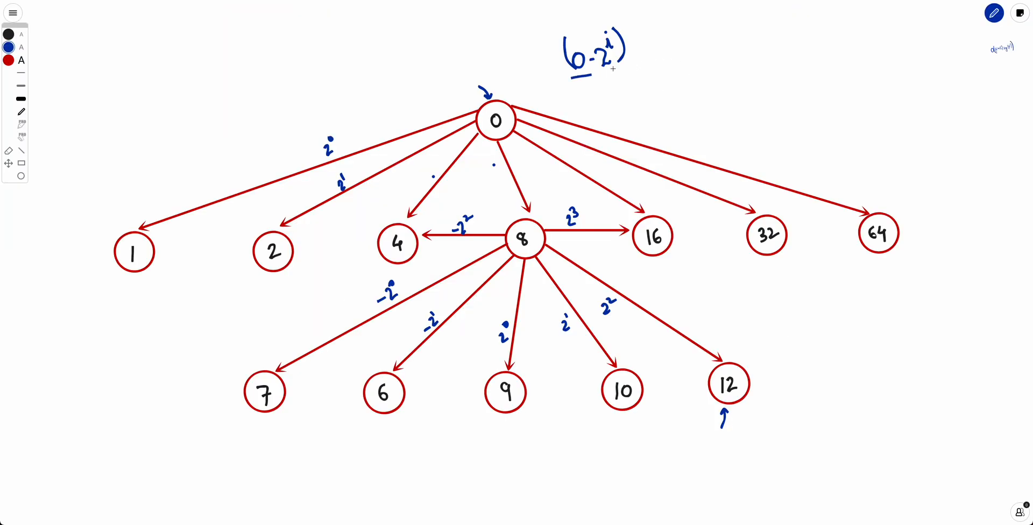
left_click_drag(573, 76, 639, 36)
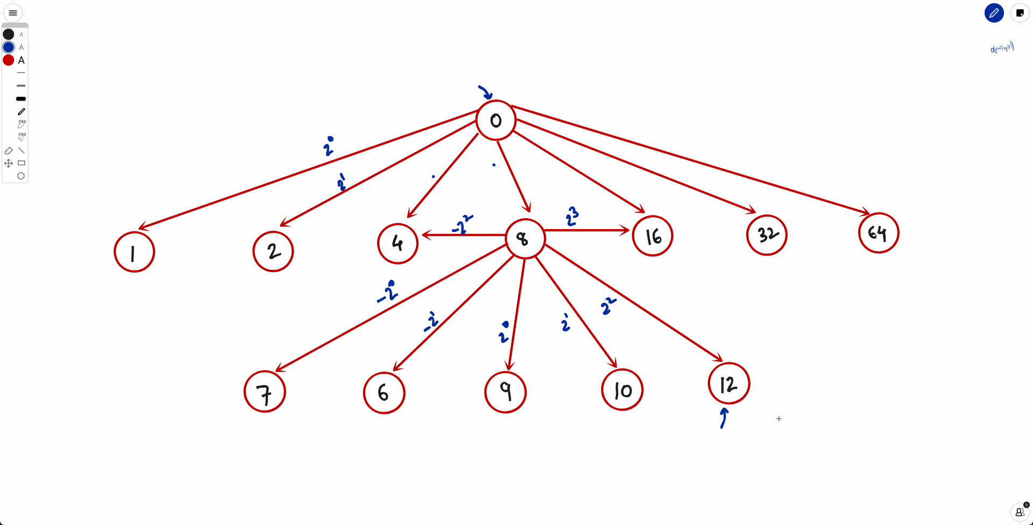
mouse_move(749, 363)
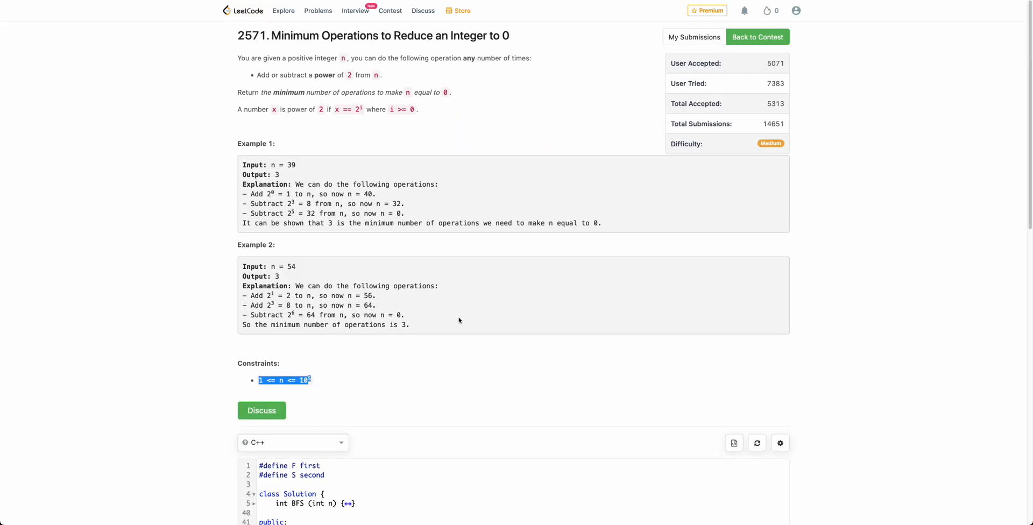
- Scroll to the C++ code and select the 10 in n's upper-bound constraint
scroll("down", 3)
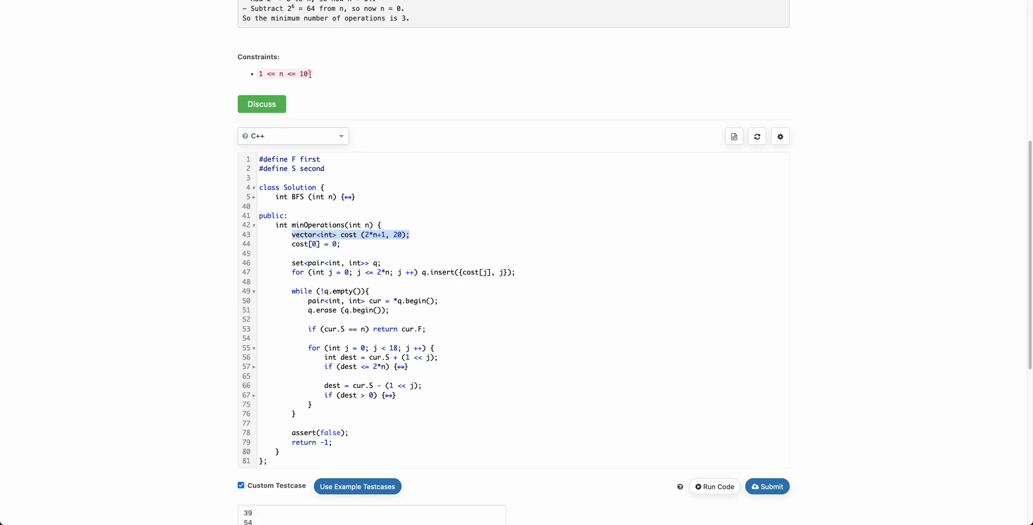
double_click(304, 74)
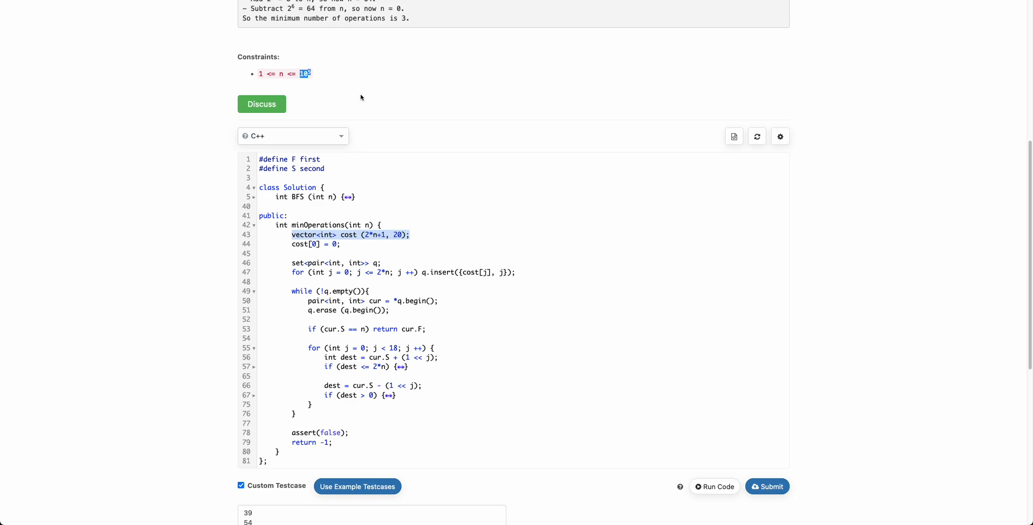
mouse_move(291, 263)
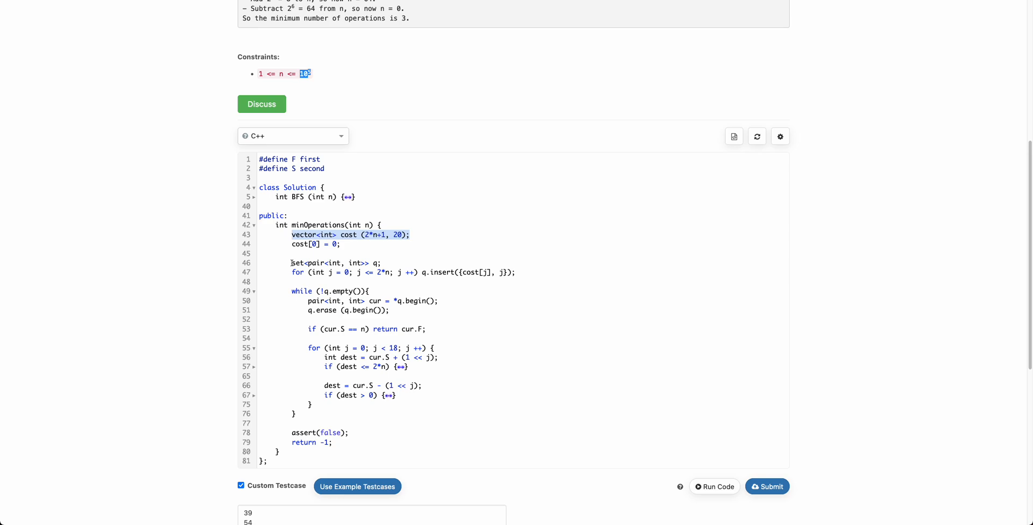
left_click(533, 272)
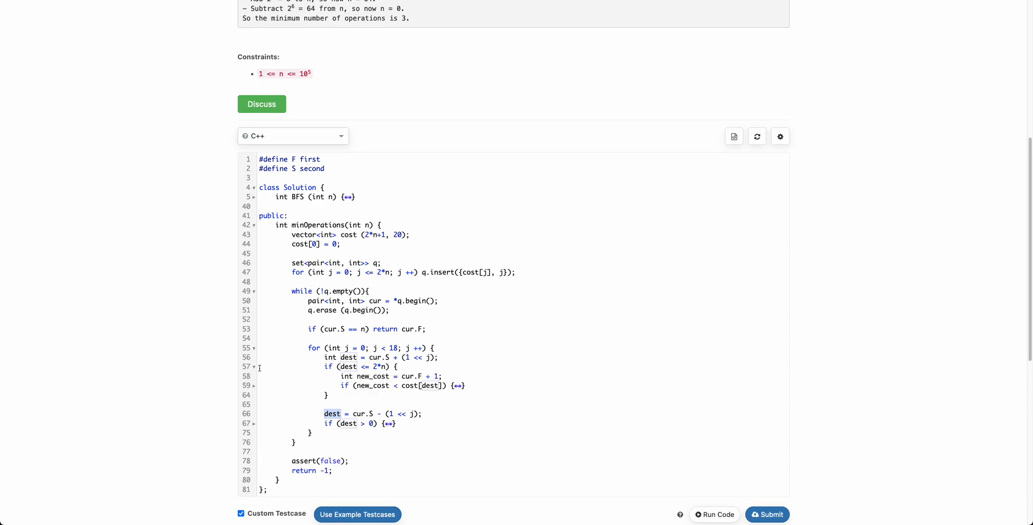
mouse_move(361, 382)
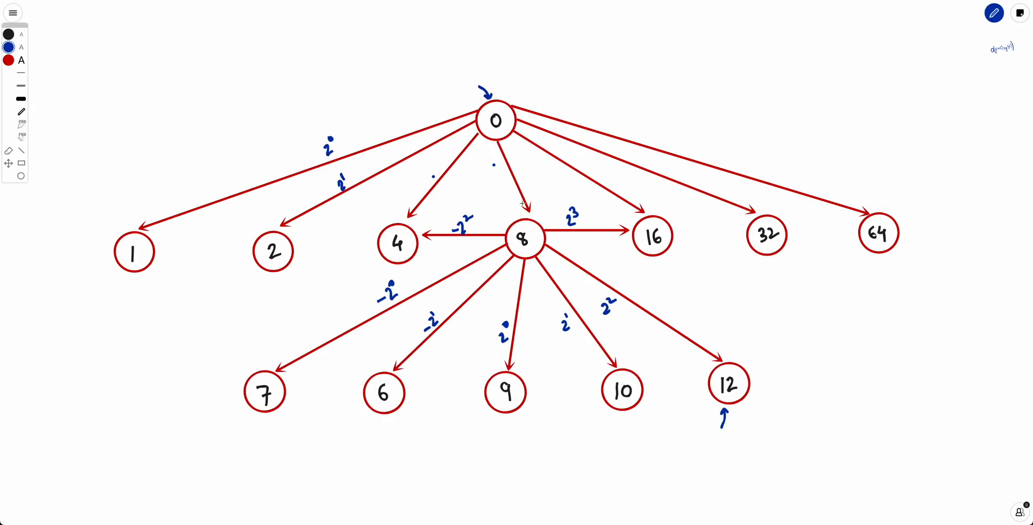
mouse_move(509, 205)
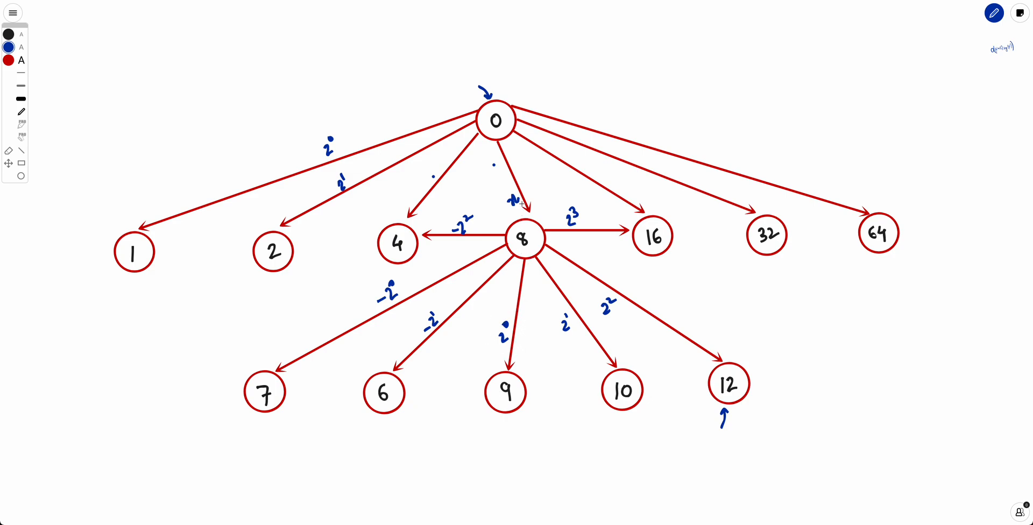
mouse_move(507, 310)
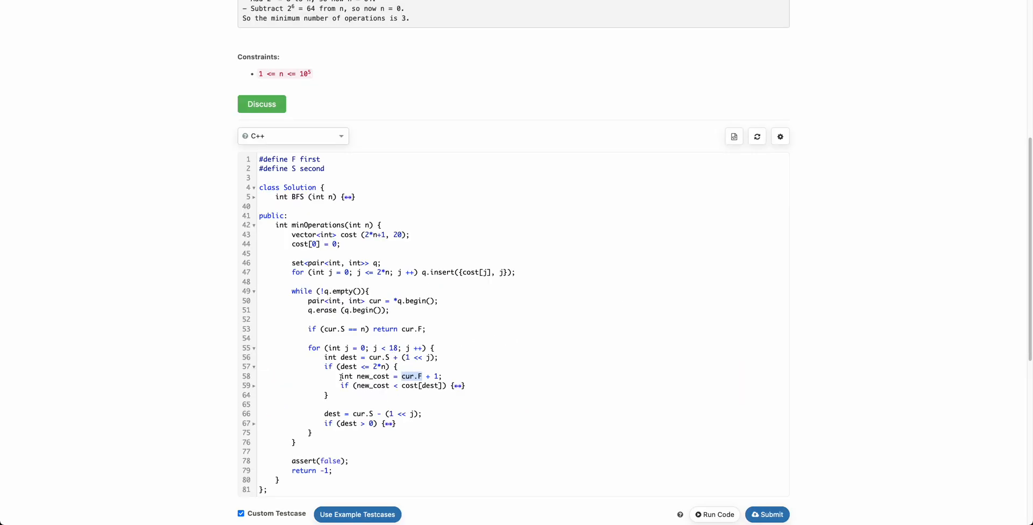
- Expand the if (new_cost < cost[dest]) block and select the new_cost line
left_click(441, 376)
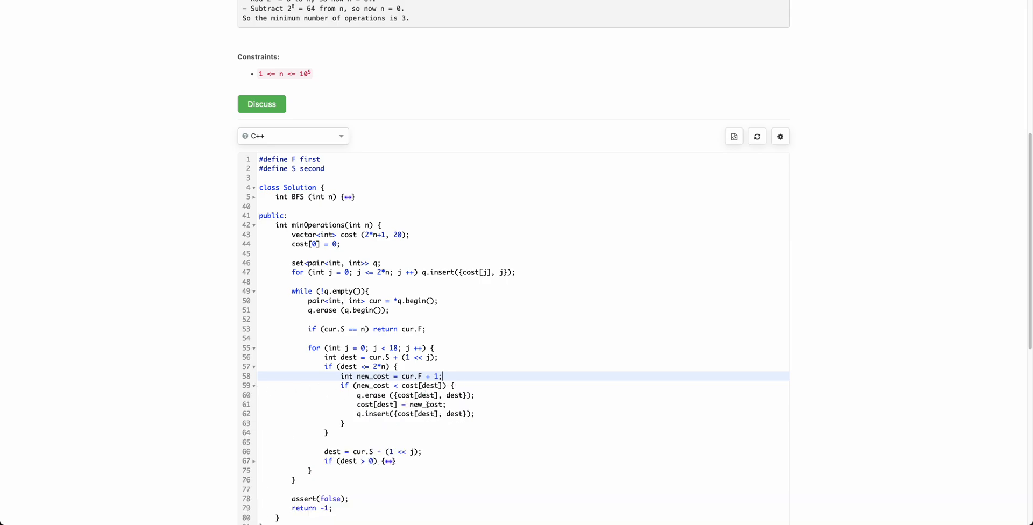
double_click(455, 395)
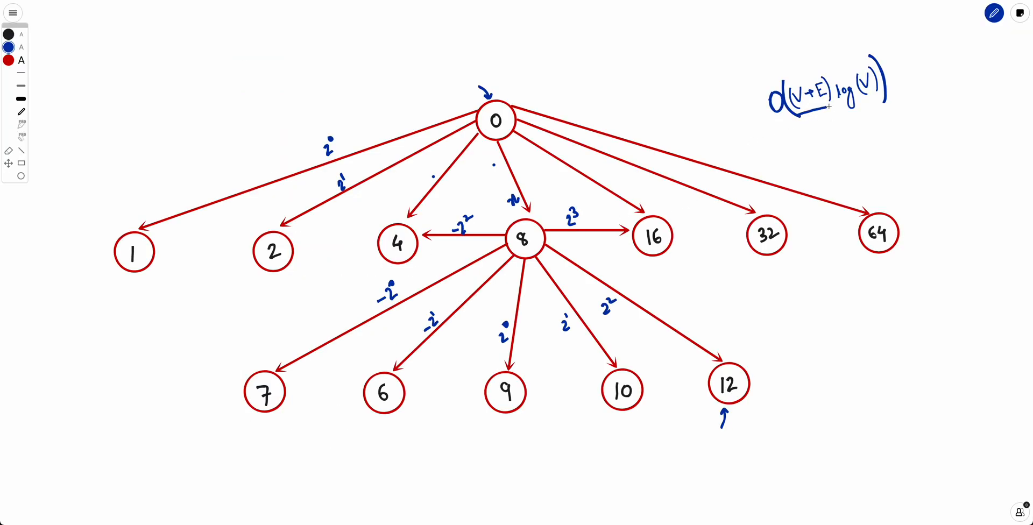
- Underline V+E in the O((V+E) log(V)) complexity note
left_click_drag(797, 112, 827, 112)
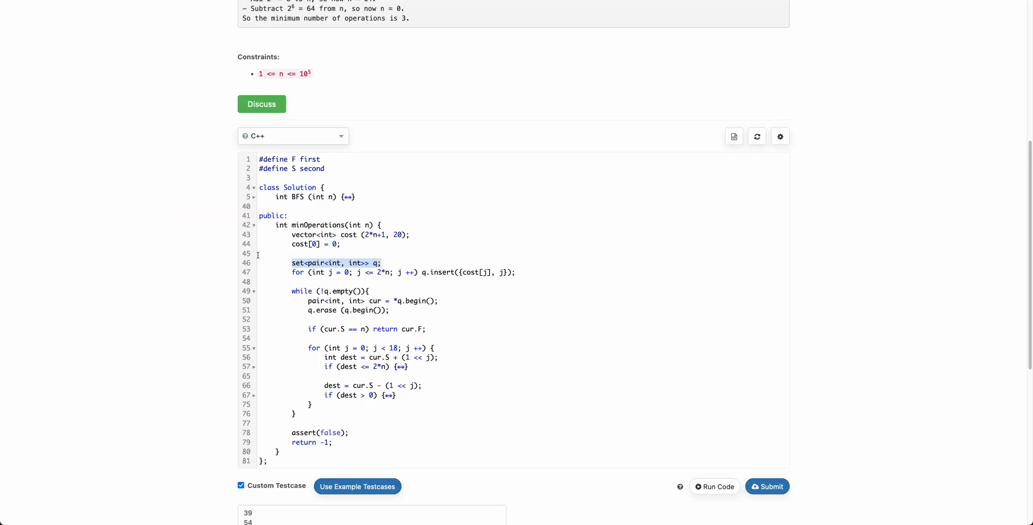
- Click in the editor at the set<pair<int, int>> q declaration
left_click(379, 225)
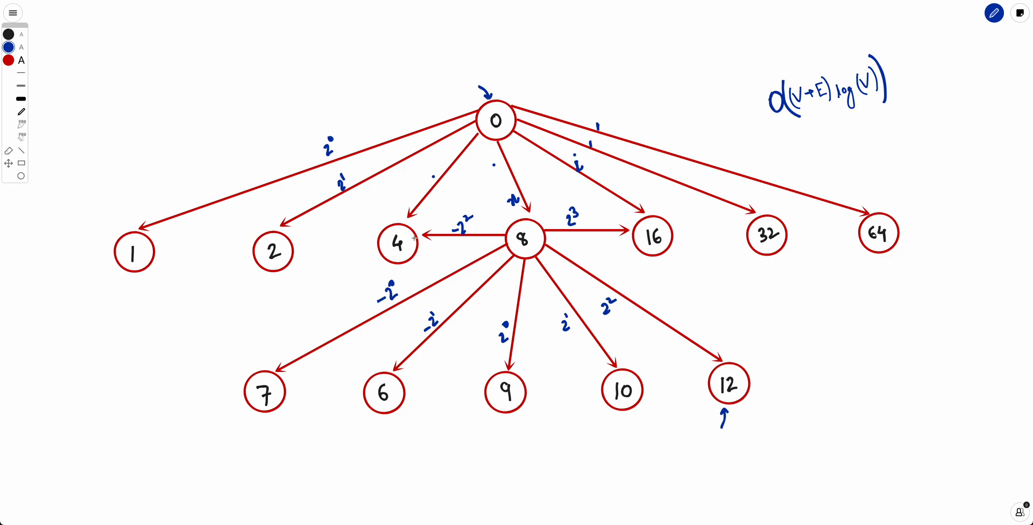
mouse_move(463, 211)
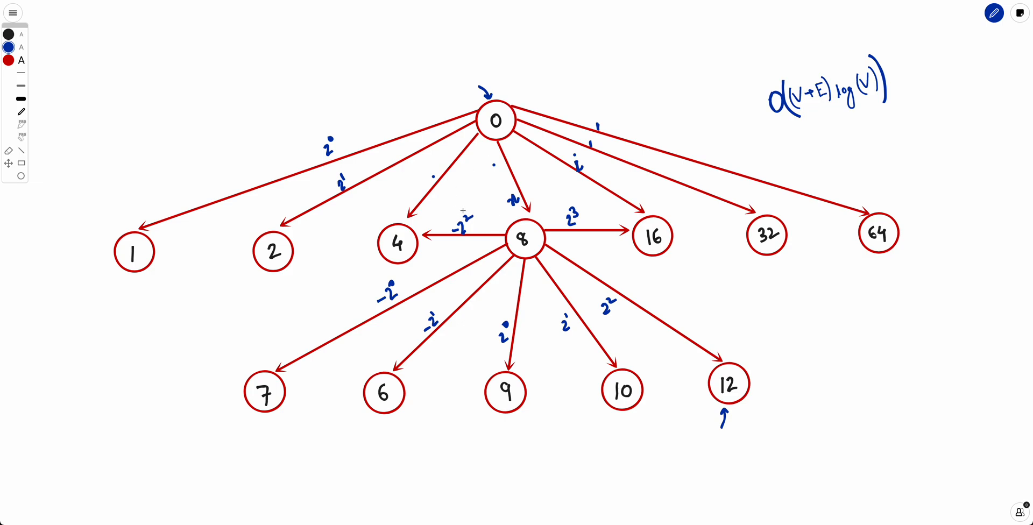
- Draw a blue stroke from node 0 to node 8 and across it
left_click_drag(502, 142, 524, 235)
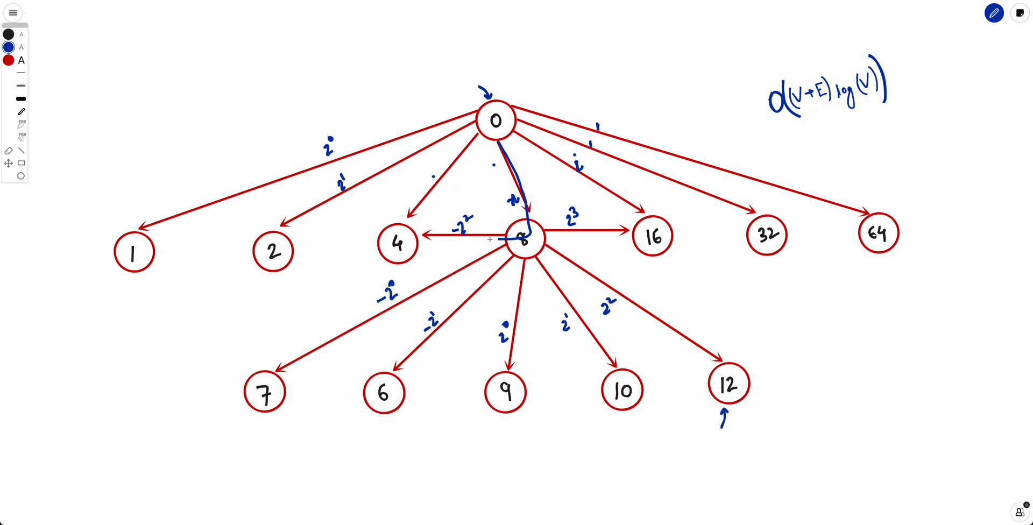
left_click_drag(497, 132, 414, 218)
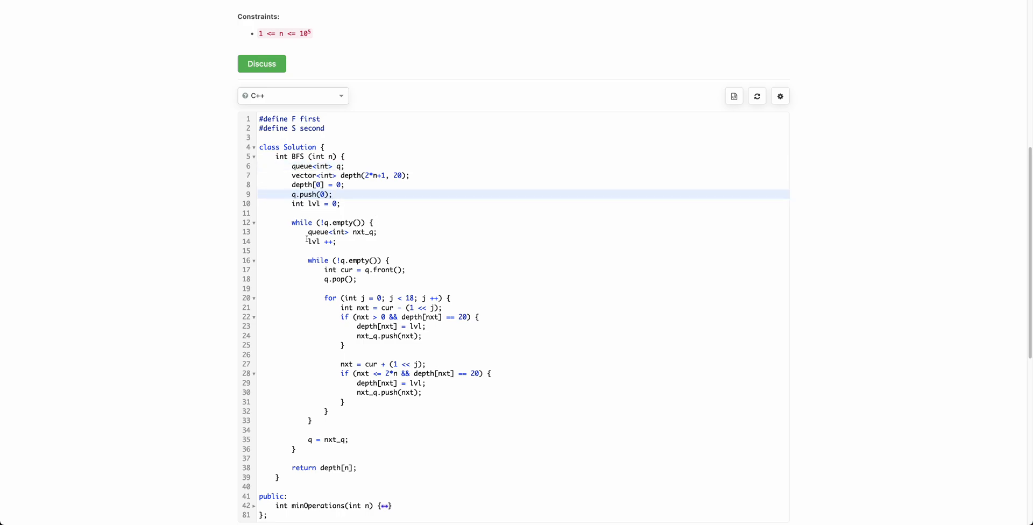
- Select lines 16–26, the BFS inner loop over the current level's nodes
left_click_drag(307, 260, 338, 367)
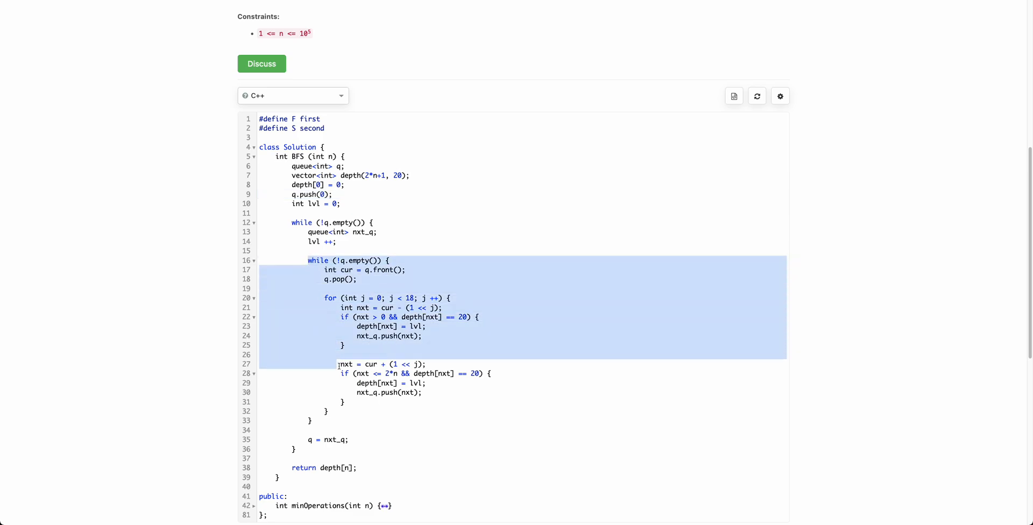